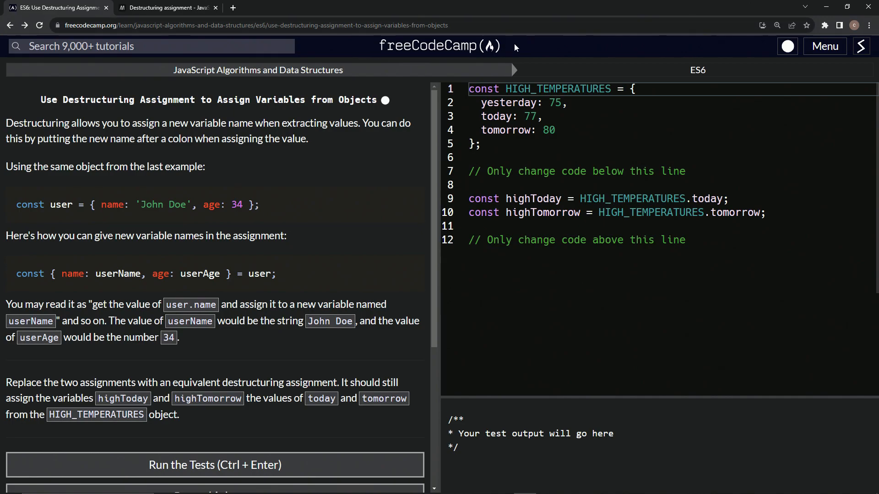
mouse_move(297, 81)
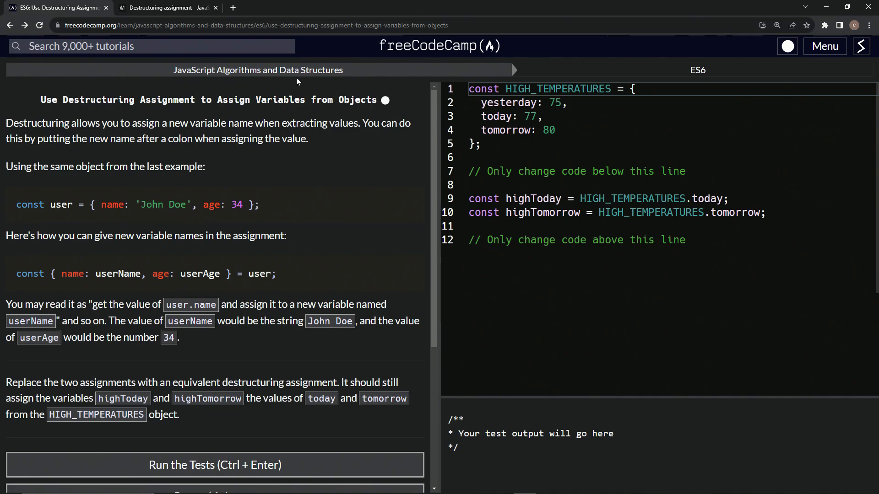
mouse_move(685, 78)
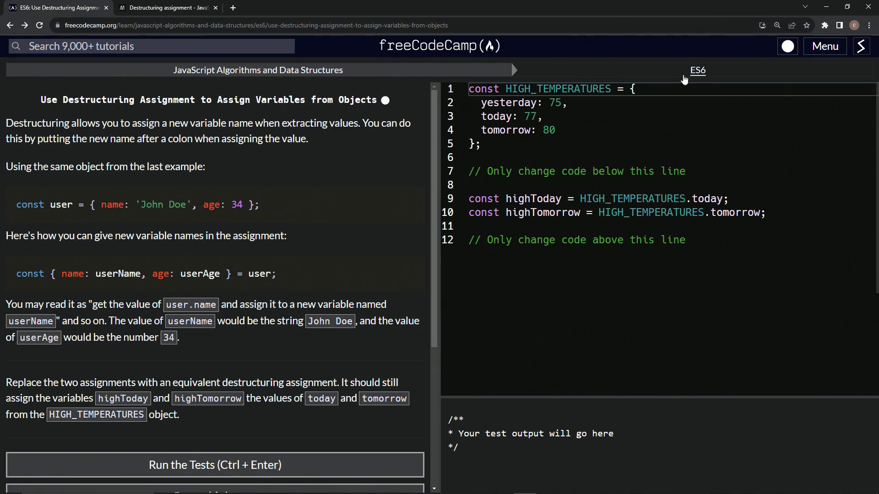
mouse_move(179, 113)
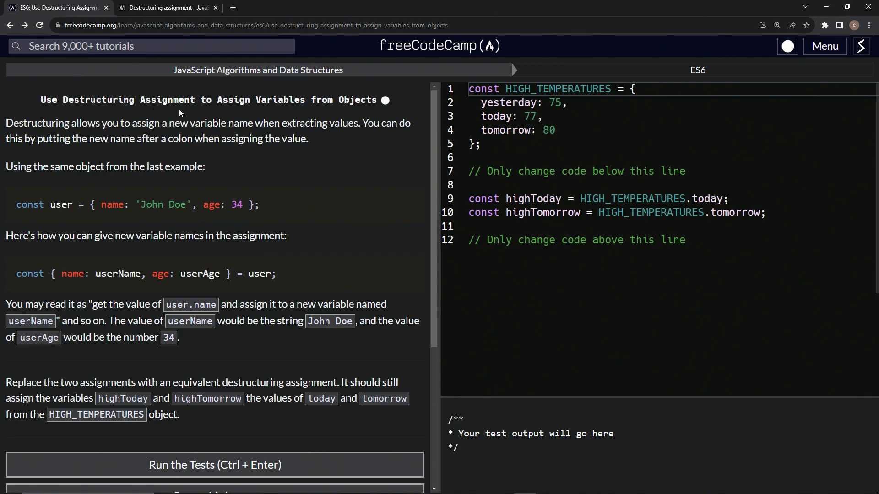
mouse_move(364, 114)
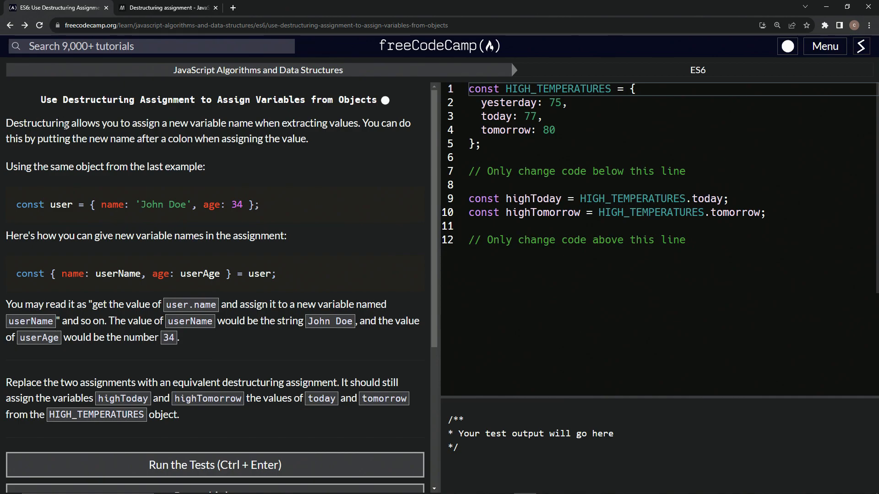
mouse_move(210, 134)
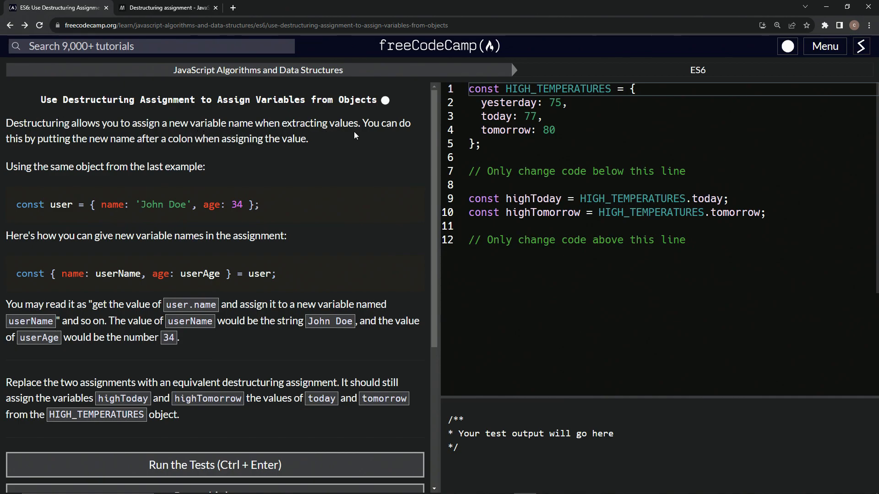
mouse_move(101, 154)
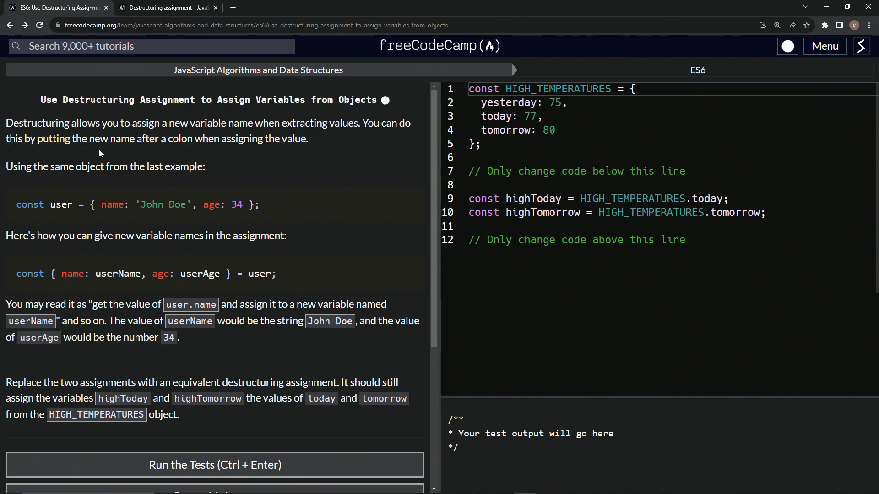
mouse_move(231, 154)
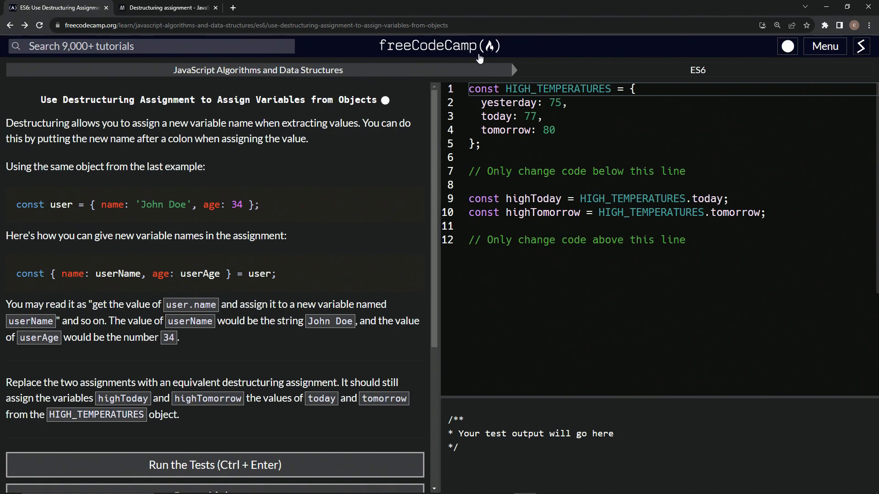
Step: Bring up the MDN 'Destructuring assignment' reference article for comparison
click(165, 7)
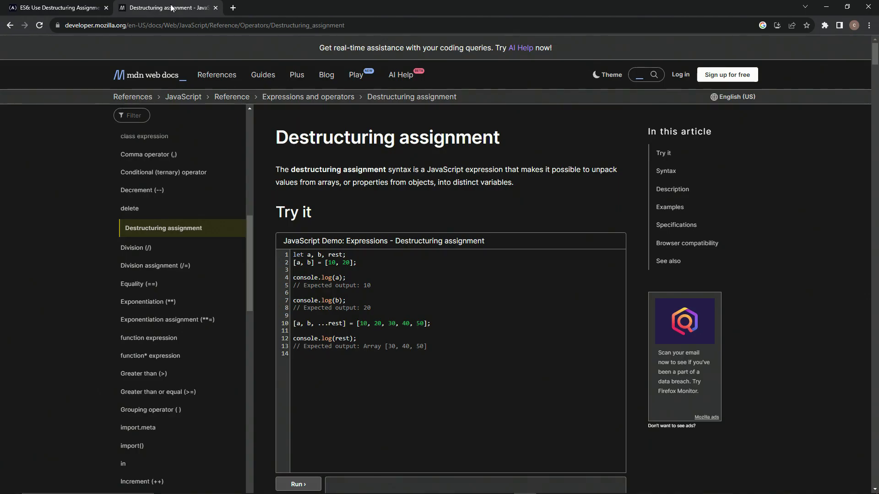
mouse_move(476, 132)
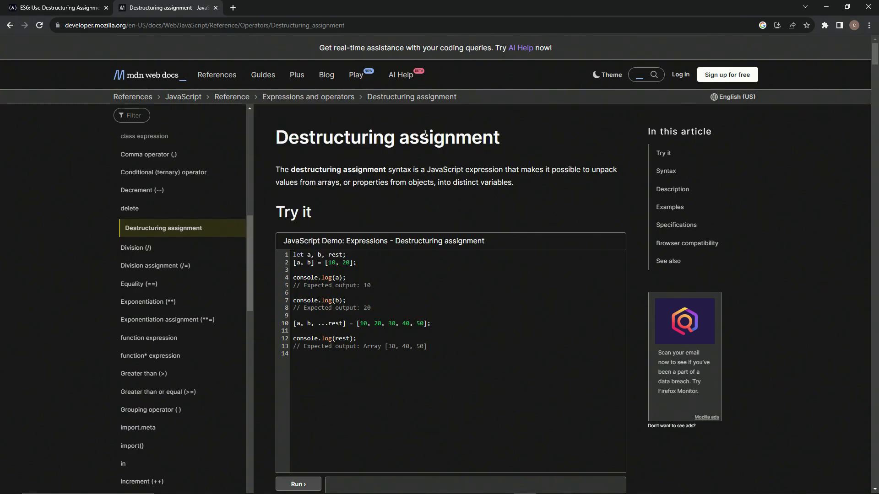
mouse_move(194, 111)
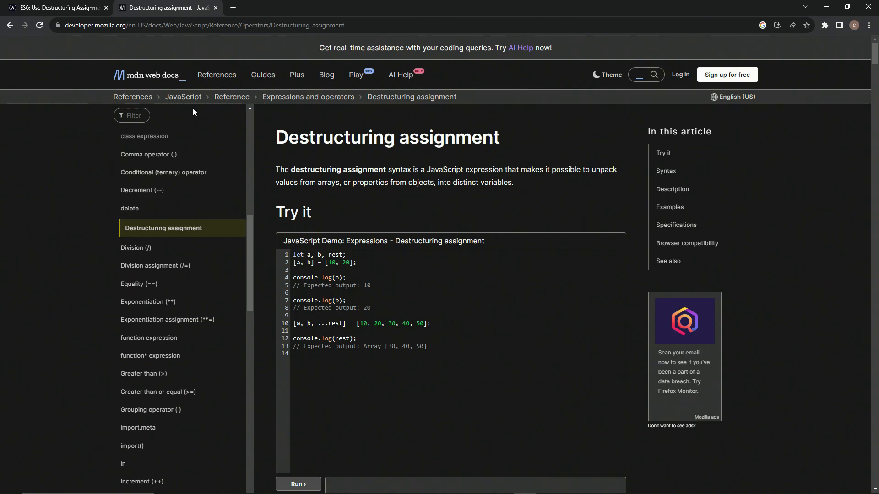
mouse_move(67, 7)
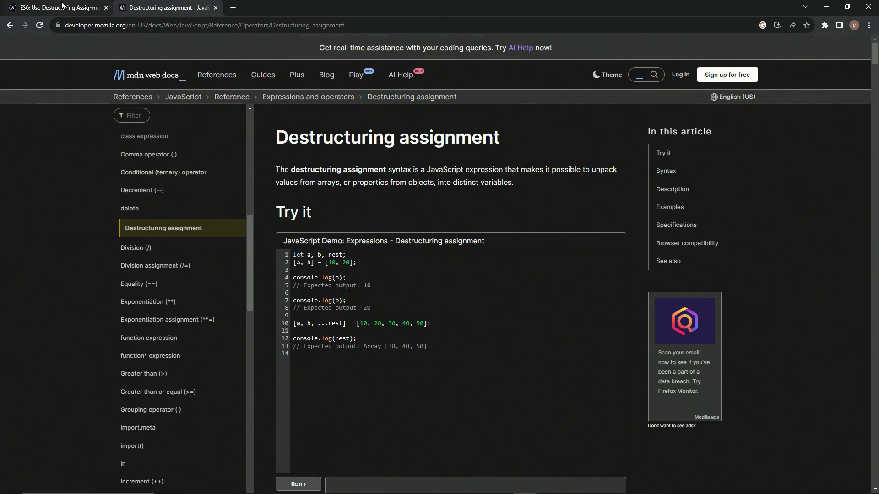
Step: Return to the challenge and review the userName renaming example in the instructions
click(50, 9)
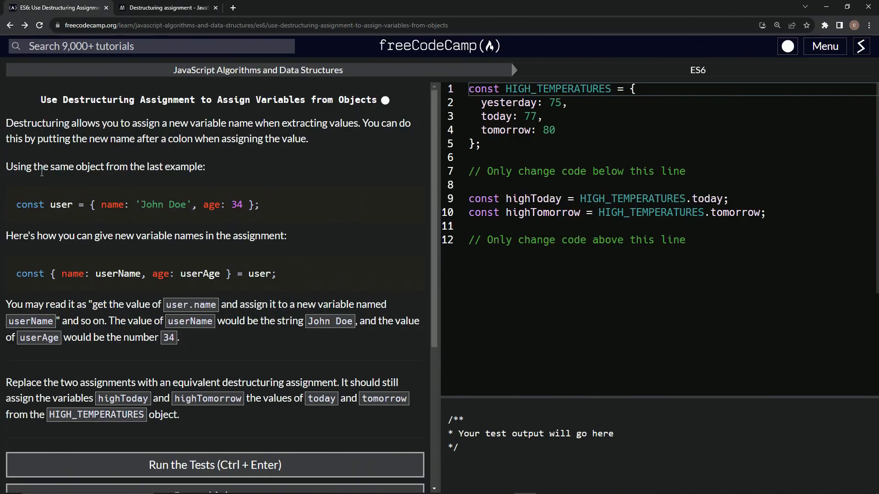
mouse_move(198, 166)
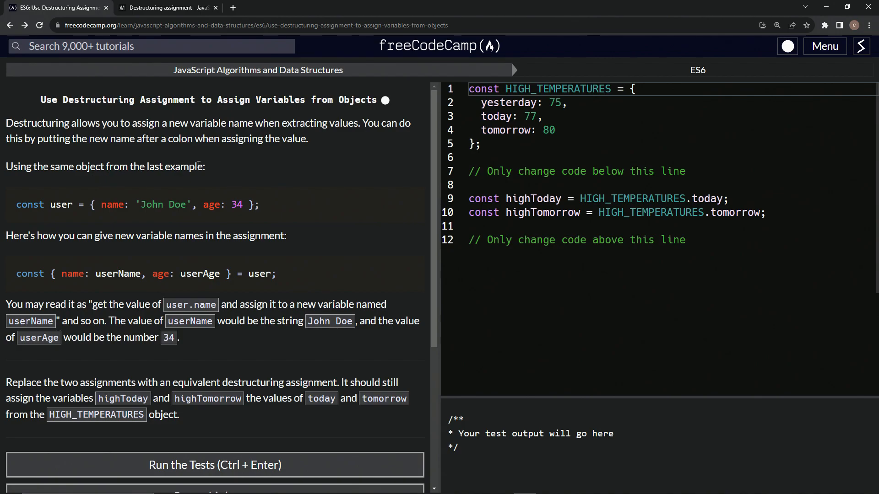
mouse_move(110, 209)
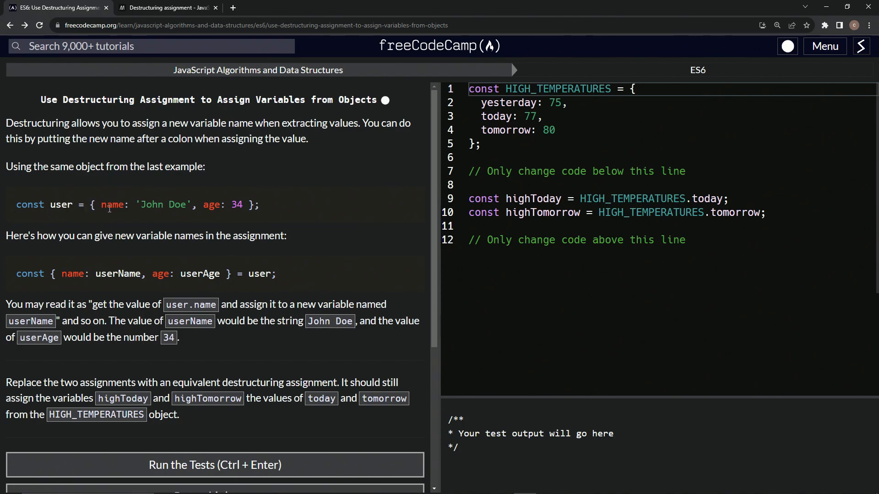
mouse_move(14, 235)
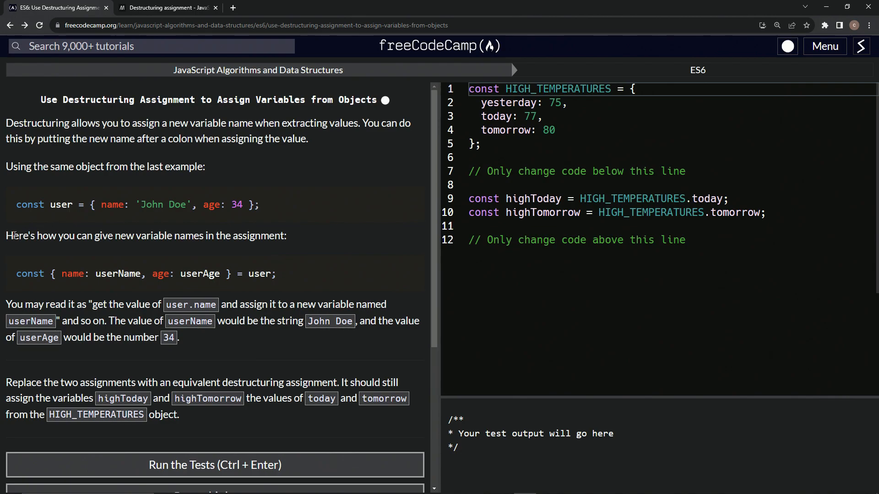
mouse_move(186, 248)
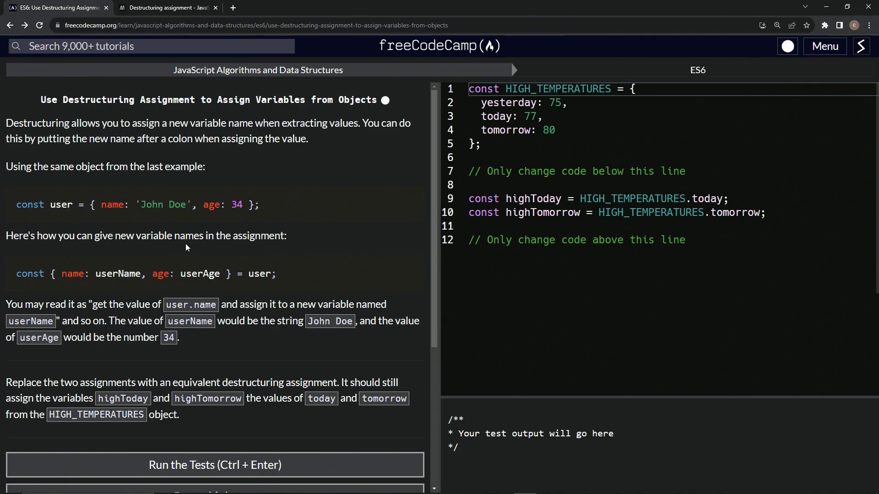
mouse_move(34, 258)
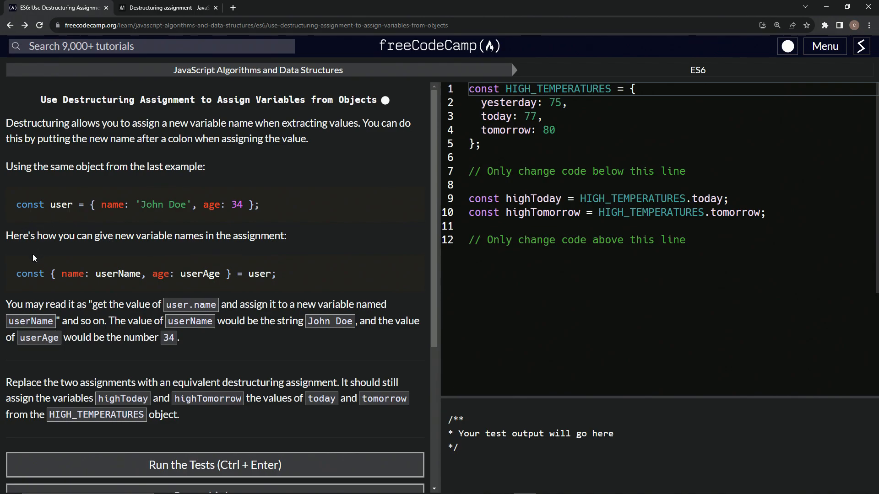
mouse_move(73, 277)
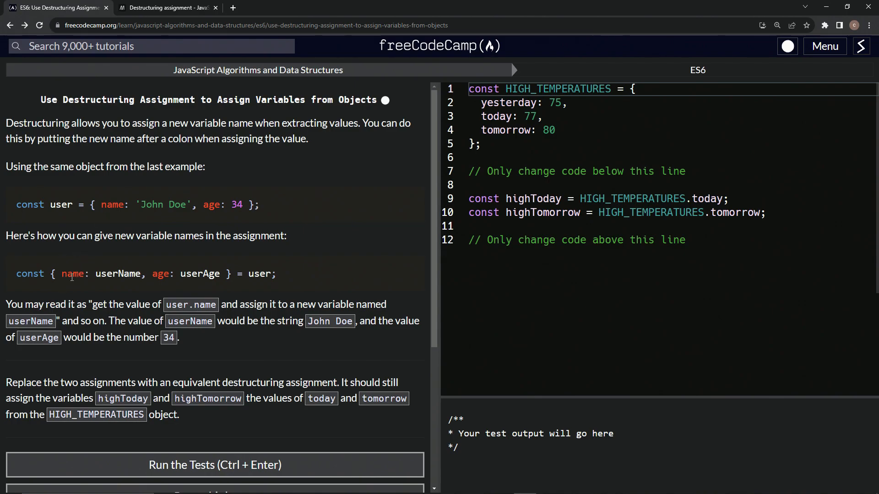
double_click(117, 274)
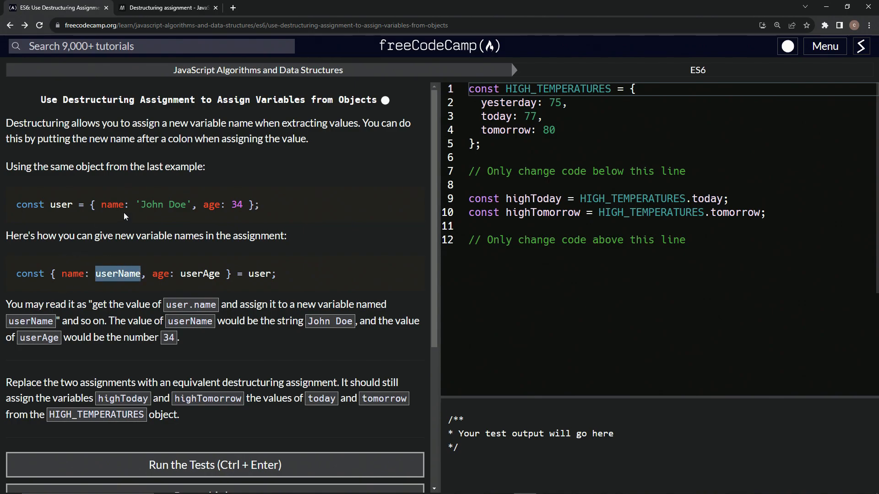
mouse_move(139, 240)
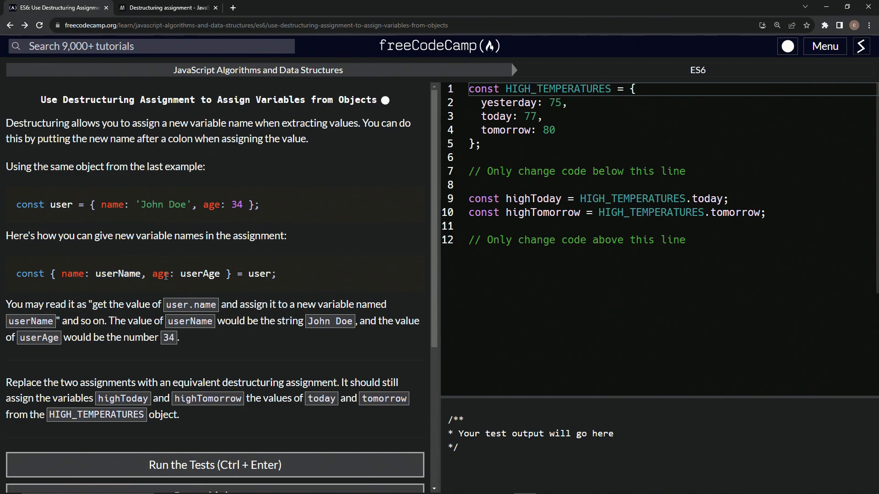
double_click(199, 274)
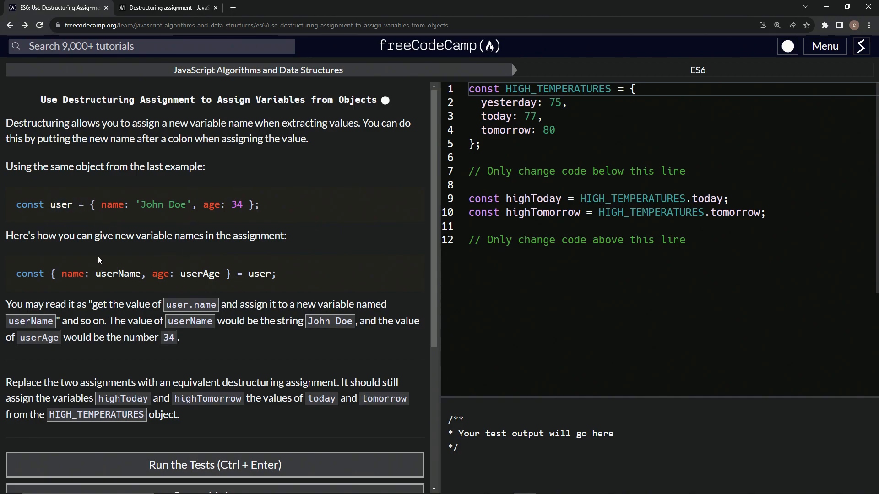
mouse_move(132, 309)
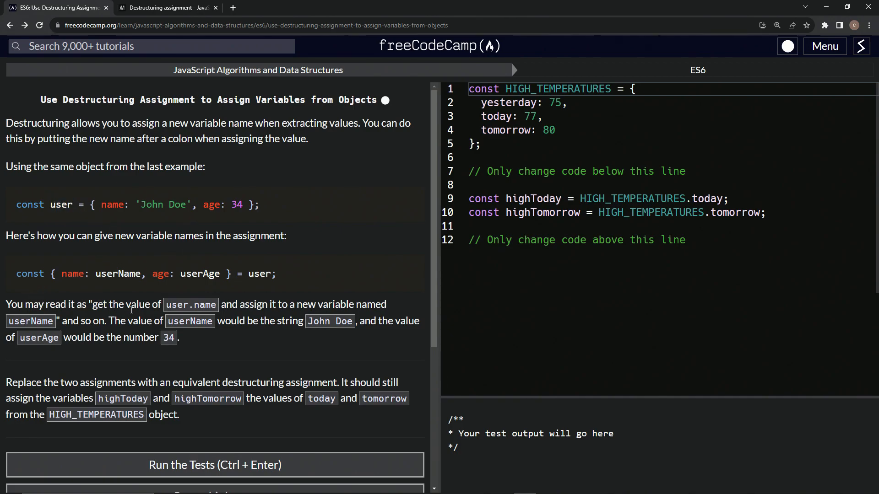
mouse_move(232, 316)
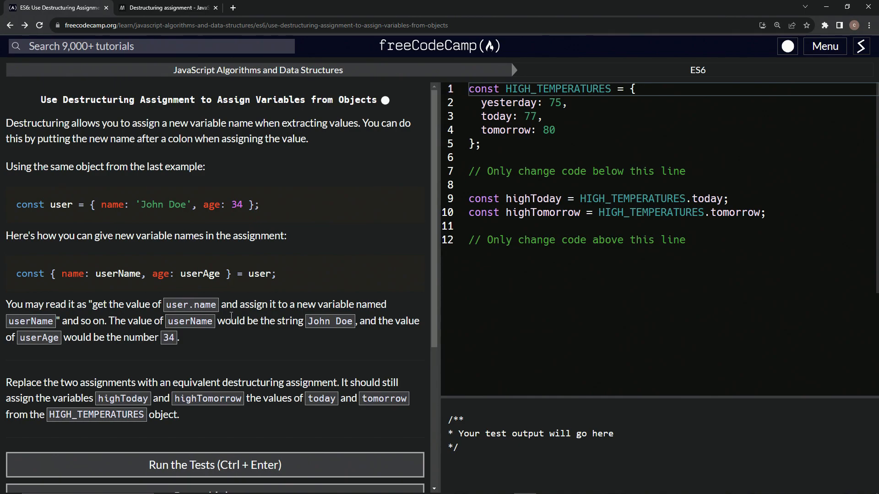
mouse_move(380, 303)
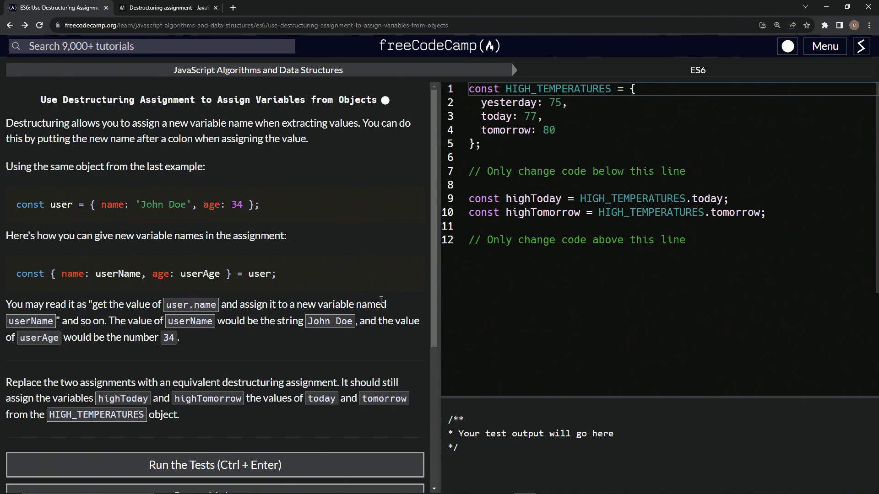
mouse_move(96, 325)
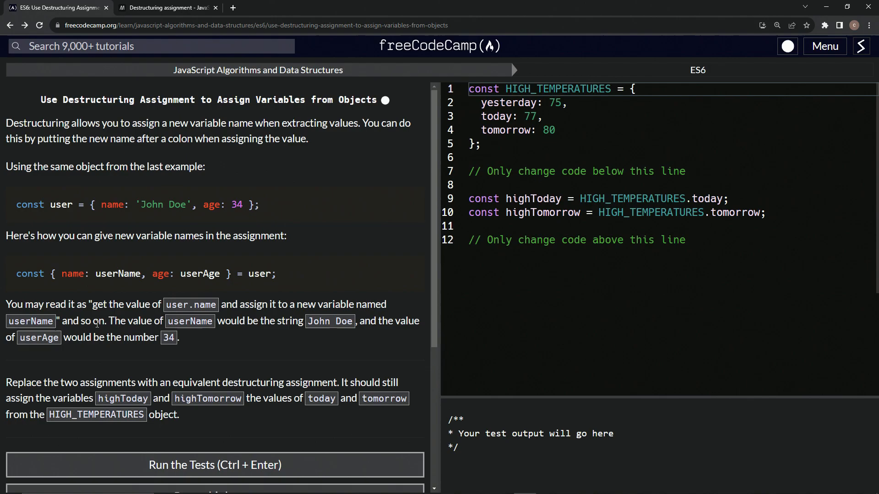
mouse_move(234, 331)
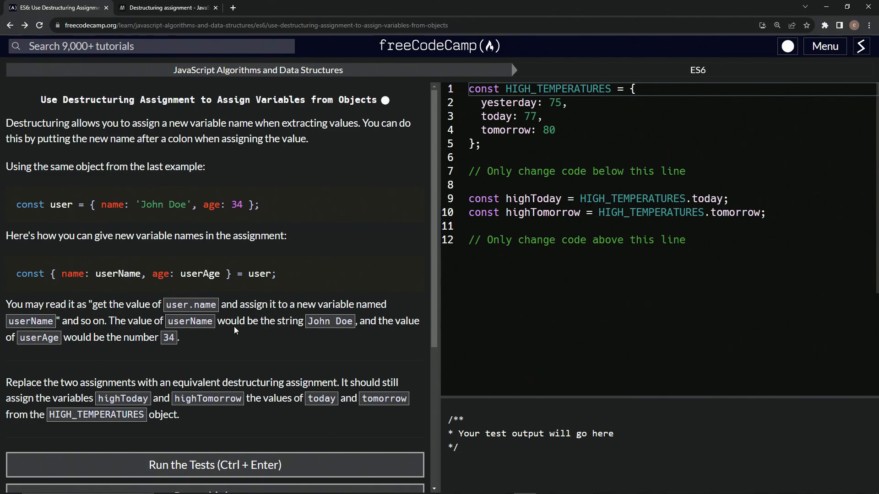
mouse_move(401, 336)
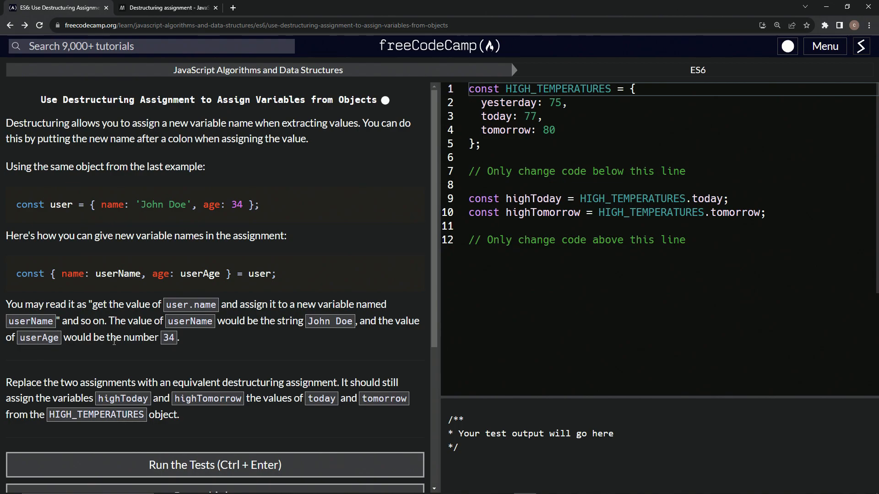
mouse_move(181, 329)
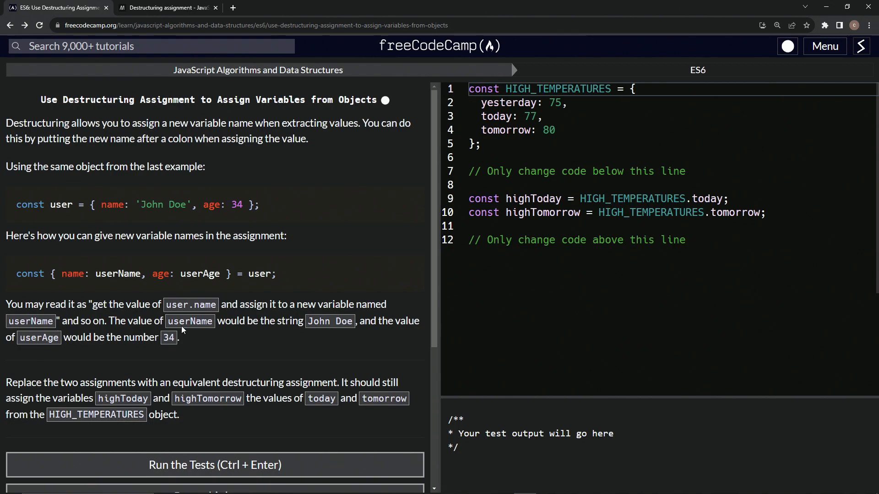
scroll(down, 3)
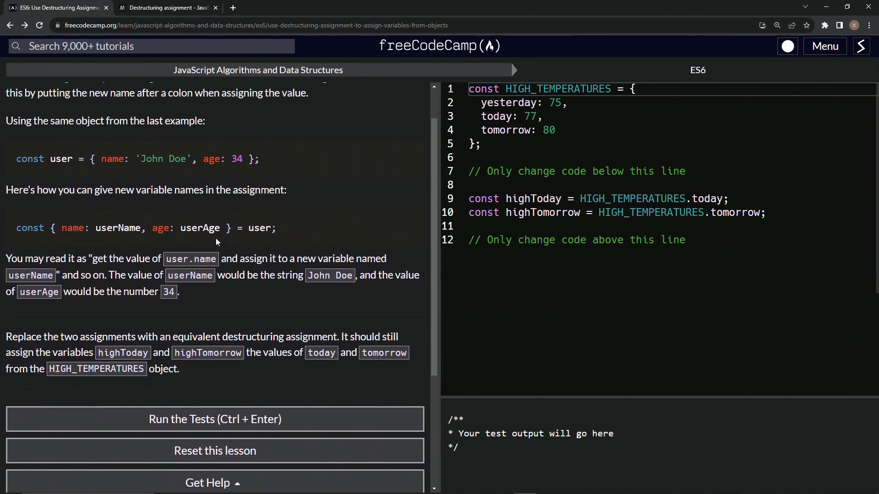
double_click(117, 228)
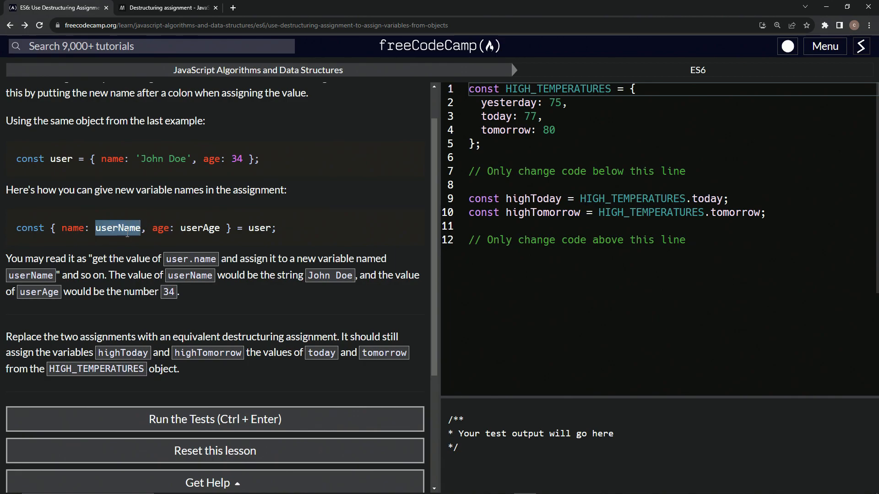
mouse_move(189, 234)
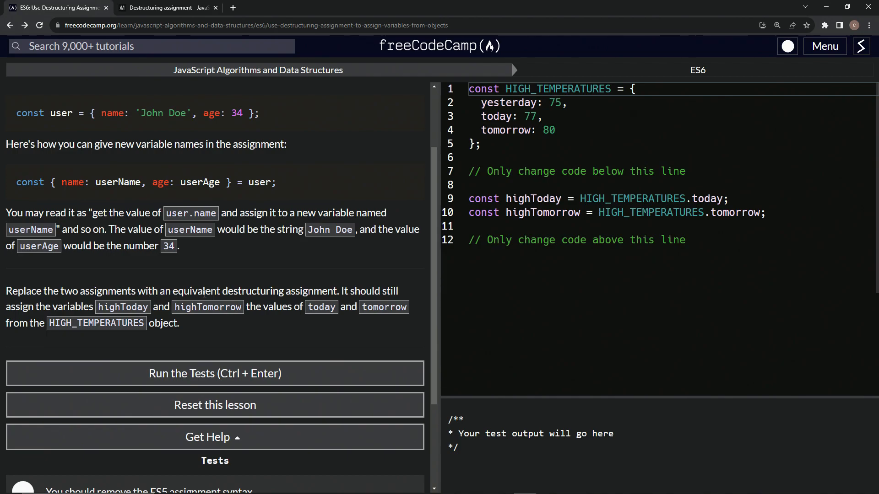
mouse_move(335, 293)
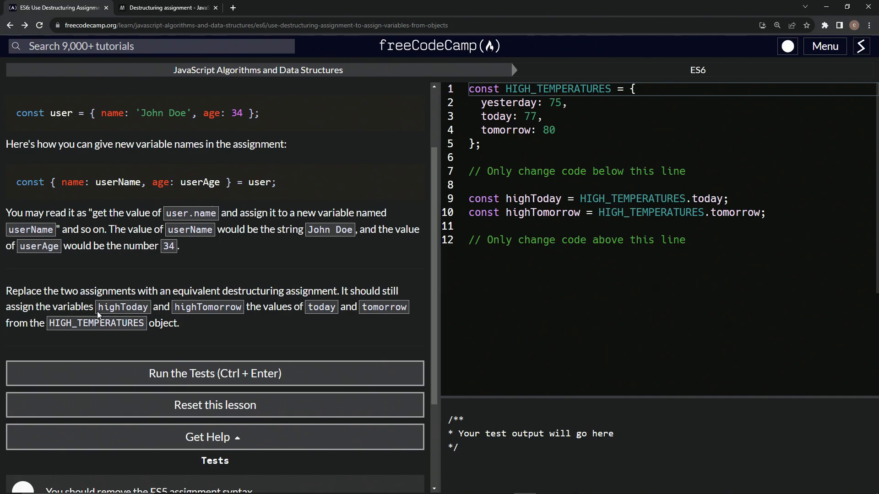
mouse_move(260, 325)
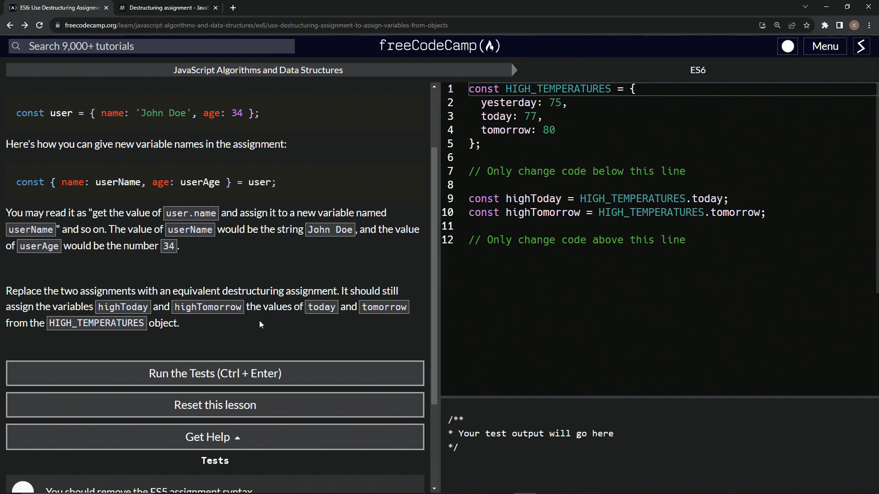
mouse_move(312, 321)
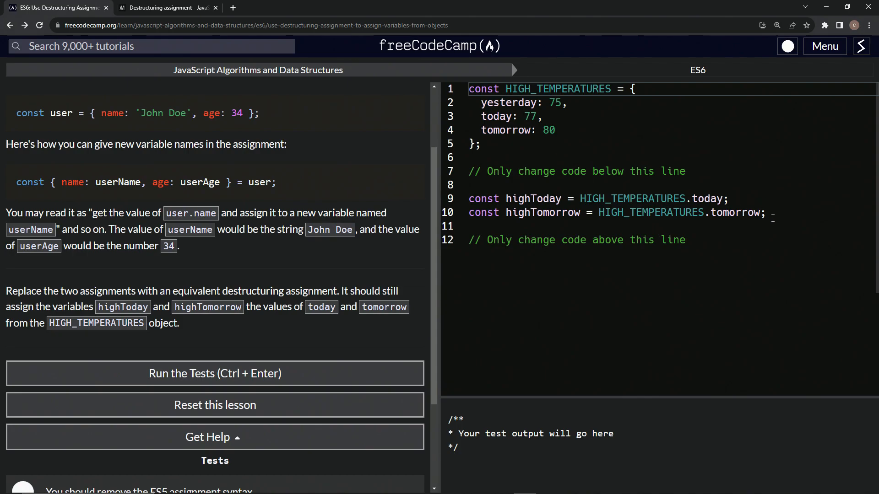
Step: Replace the two assignments with const {today: 77, tomorrow: 80} = HIGH_TEMPERATURES
drag(505, 212, 768, 212)
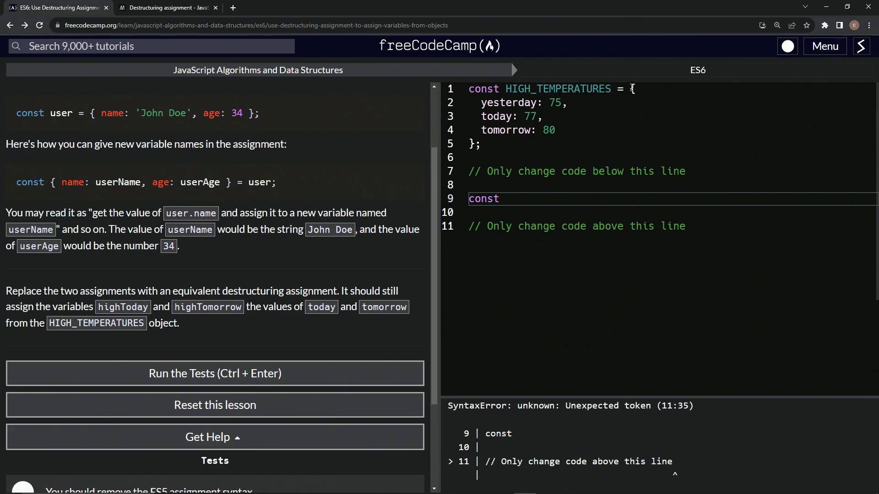
drag(635, 88, 555, 130)
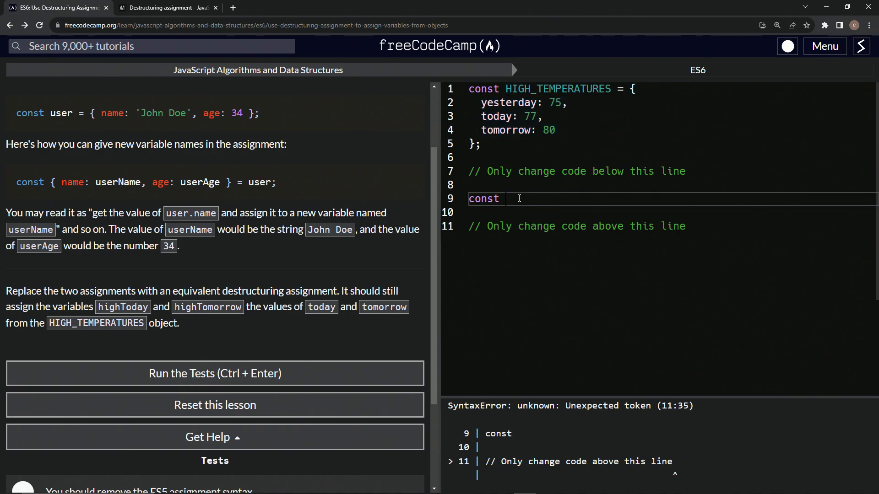
text({ yesterday: 75, today: 77, tomorrow: 80 })
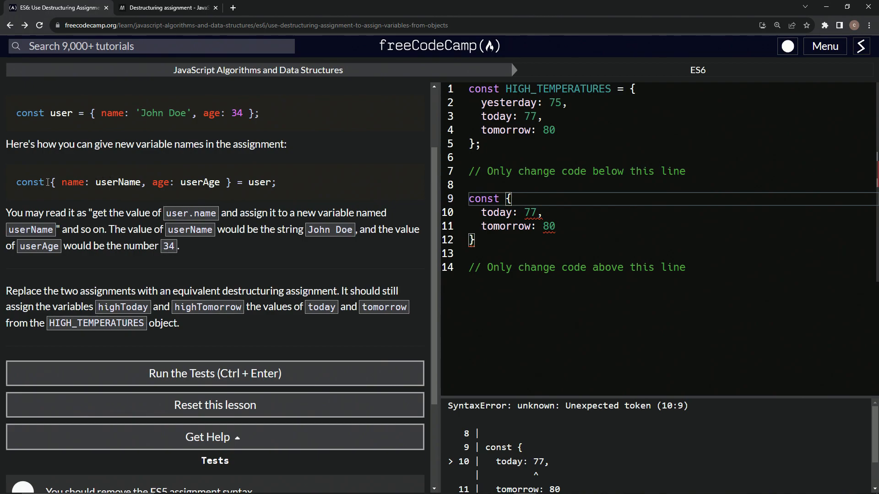
mouse_move(416, 197)
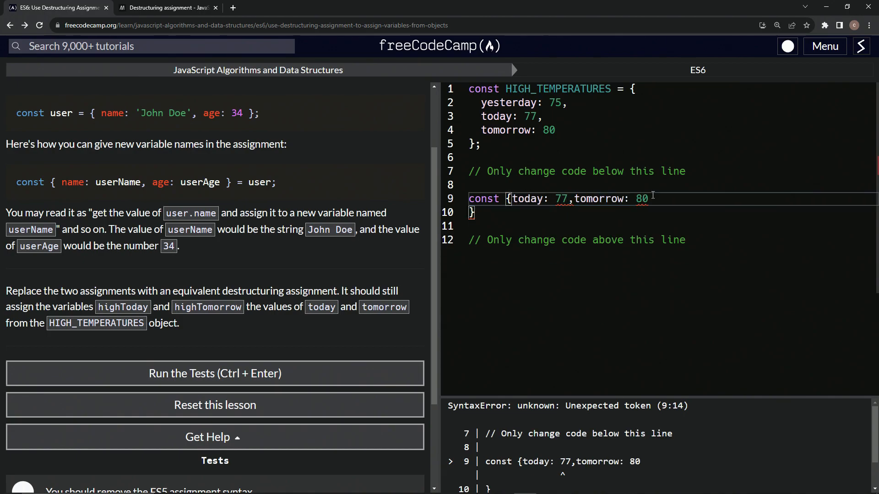
key(Backspace)
text(} =)
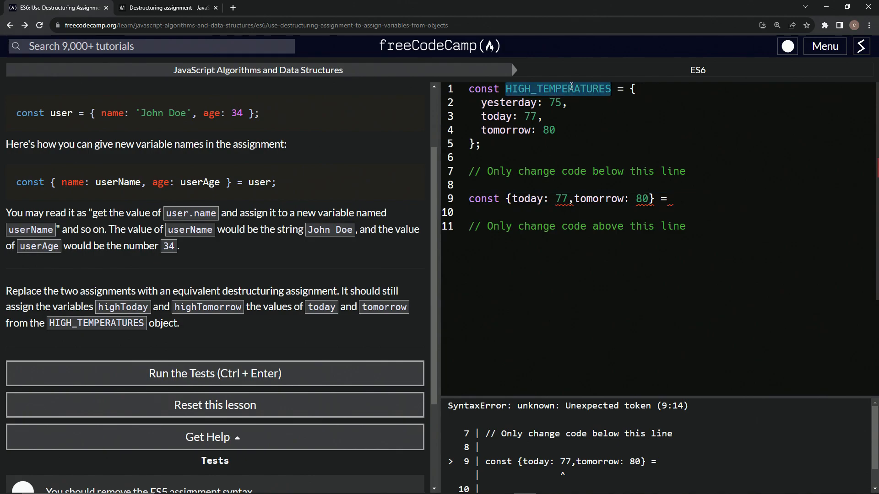
click(690, 199)
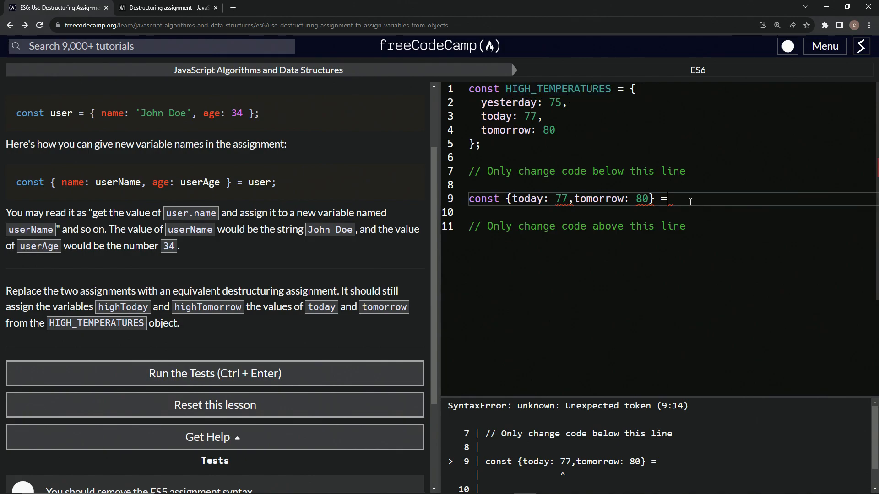
text(HIGH_TEMPERATURES)
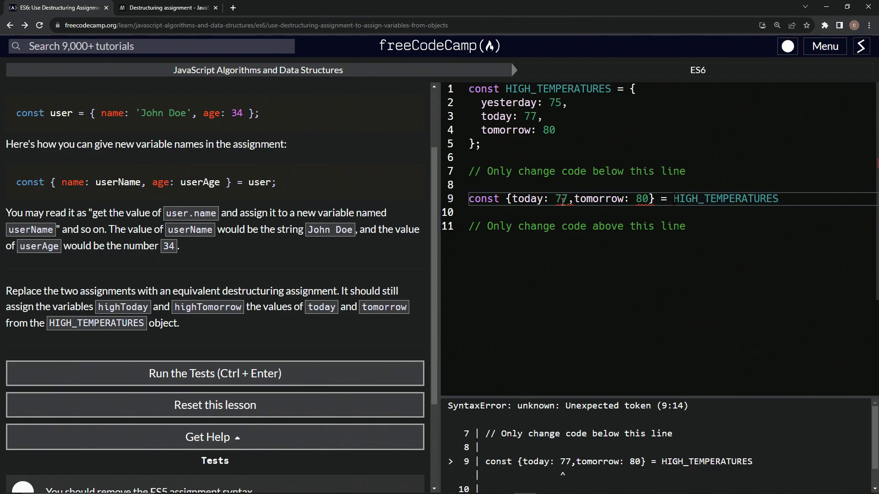
Step: Rename the destructured values to highToday and highTomorrow, clearing the syntax error
double_click(561, 199)
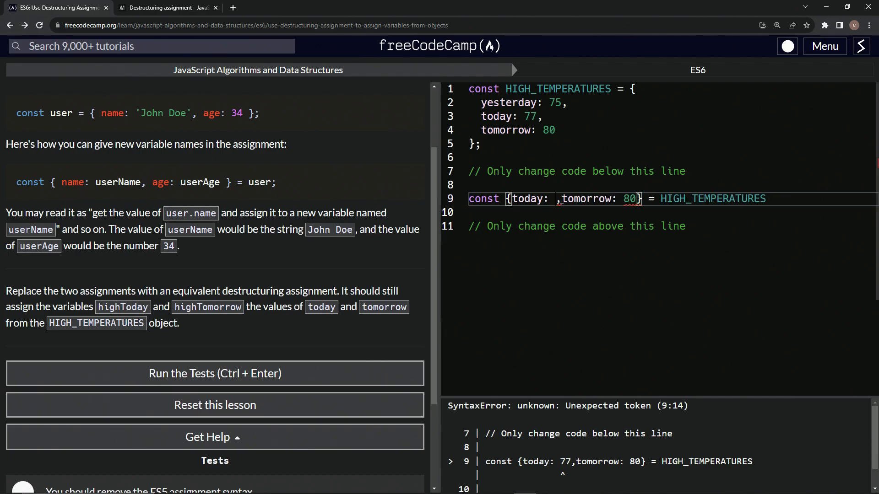
text(high)
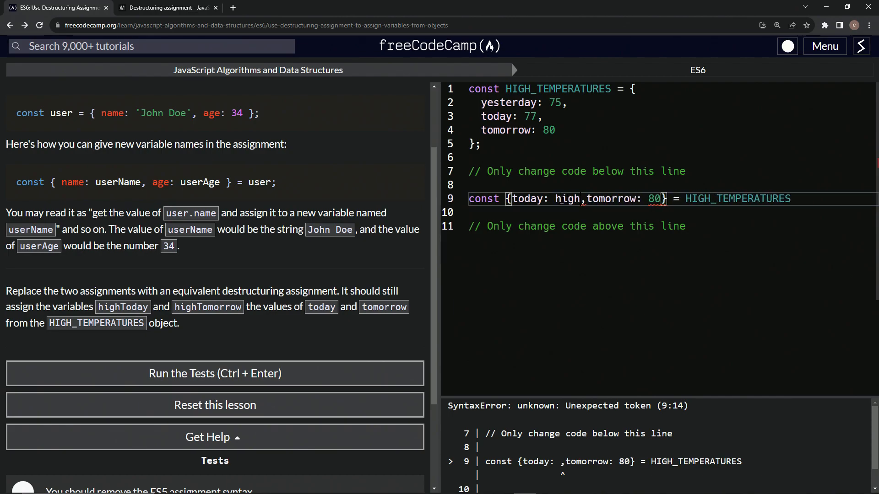
text(highToday)
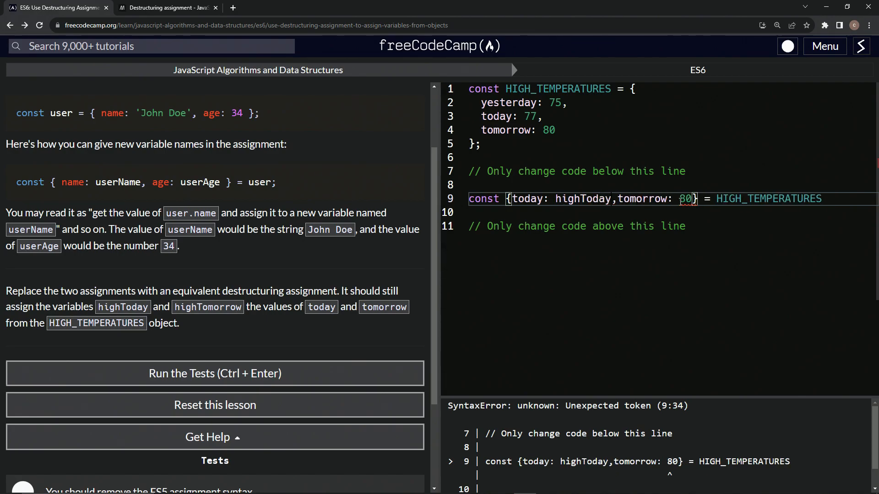
text(hi)
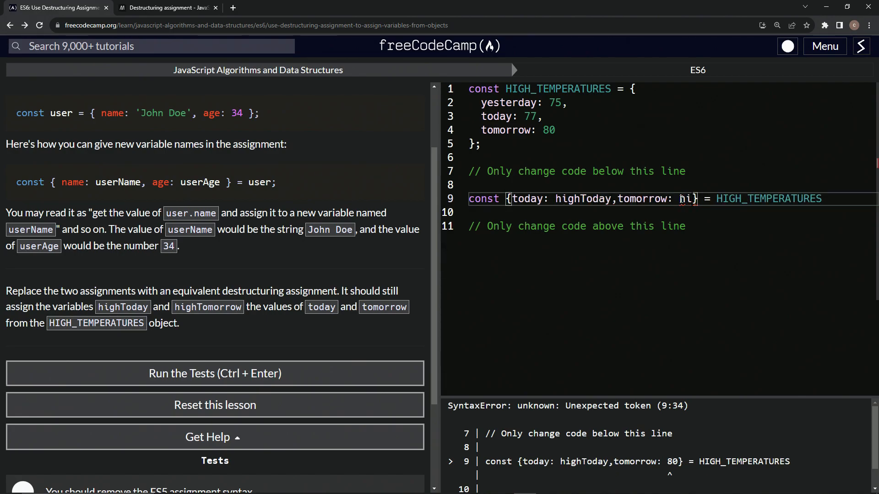
text(highTomorrow)
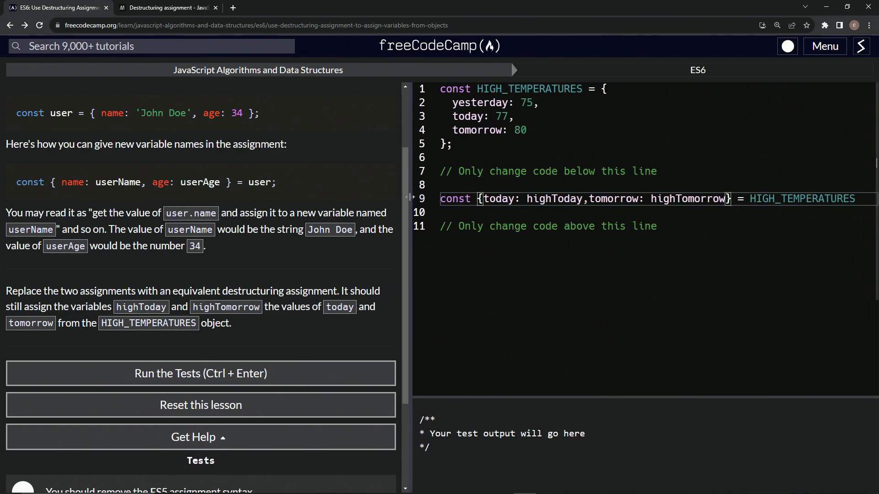
Step: Add console.log(highToday), then swap it to log highTomorrow to confirm 77 and 80
click(662, 226)
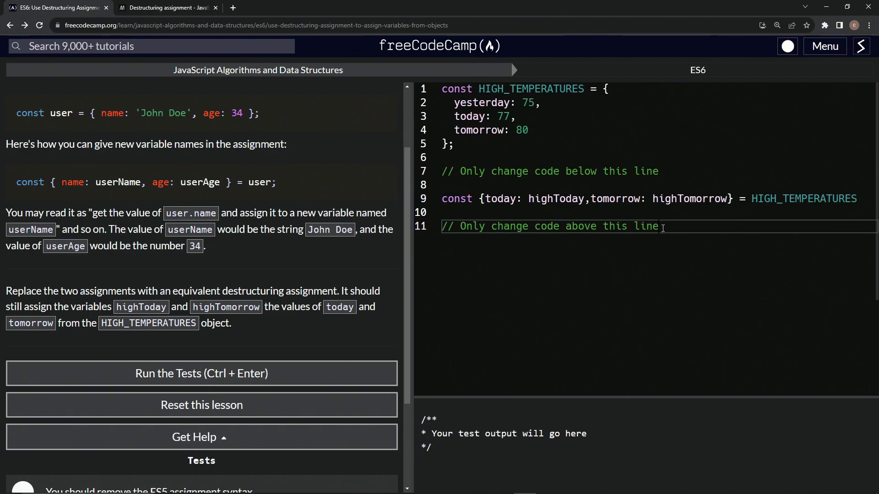
key(Enter)
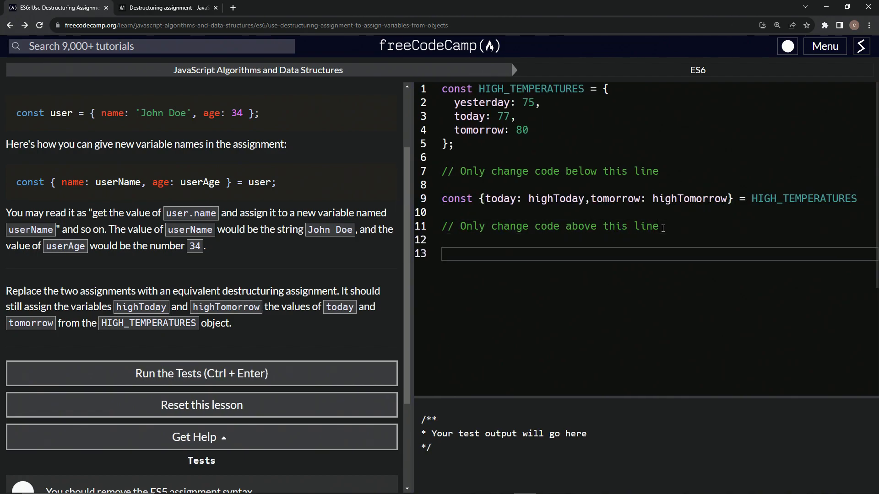
text(console.)
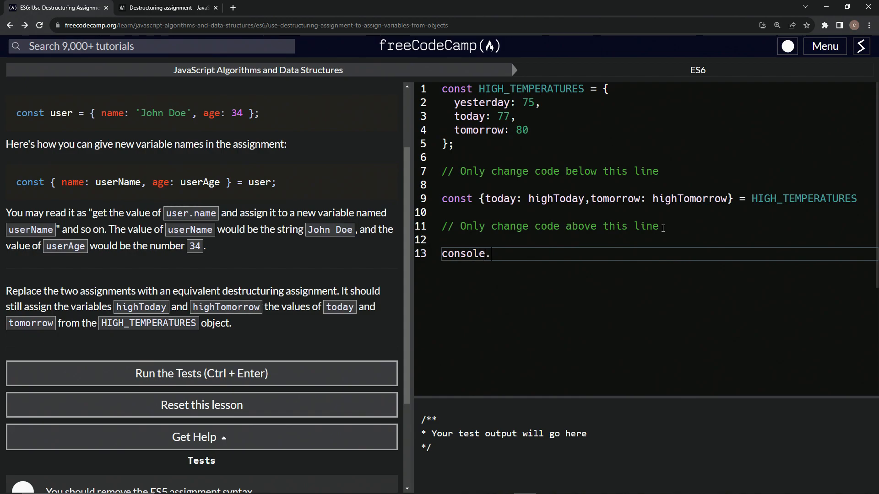
text(log( ))
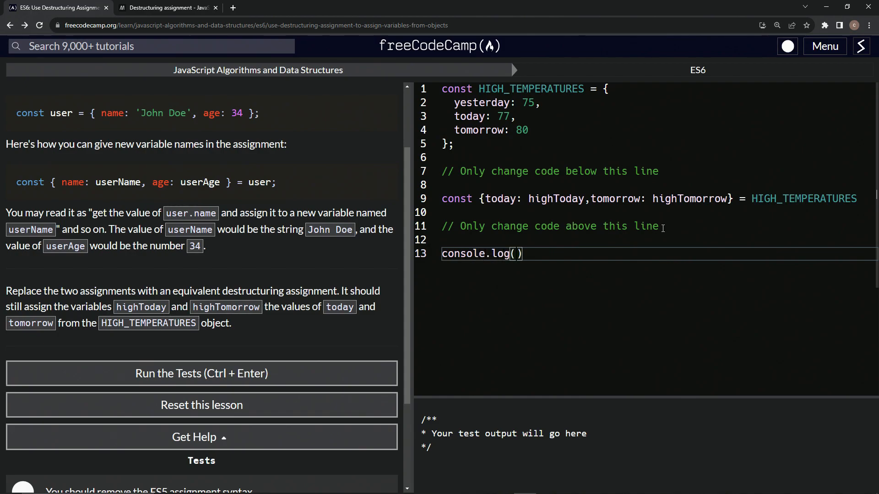
text(highToday)
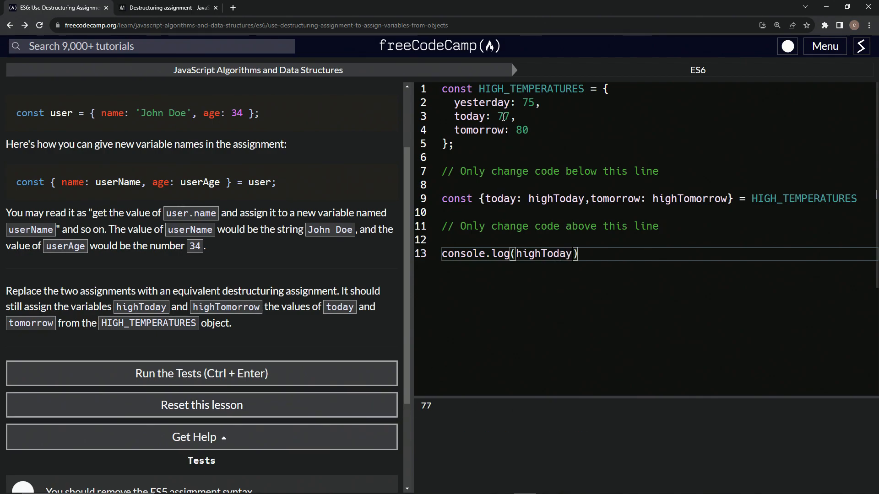
double_click(544, 253)
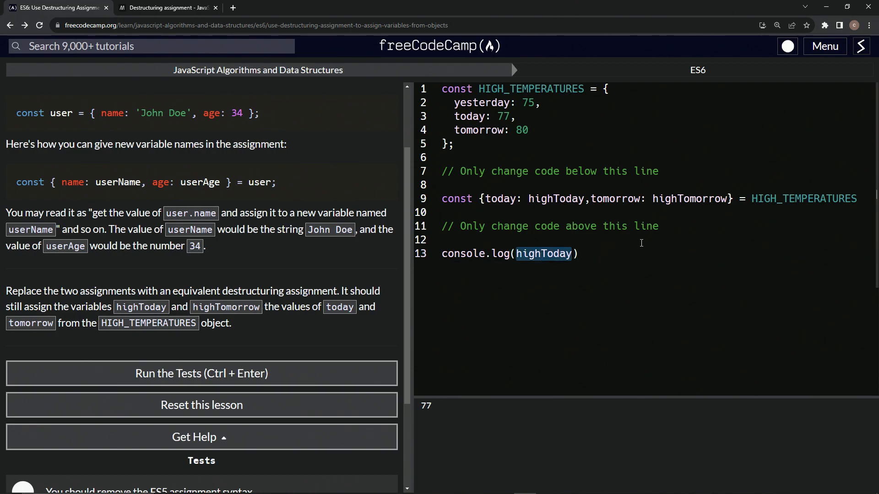
mouse_move(635, 244)
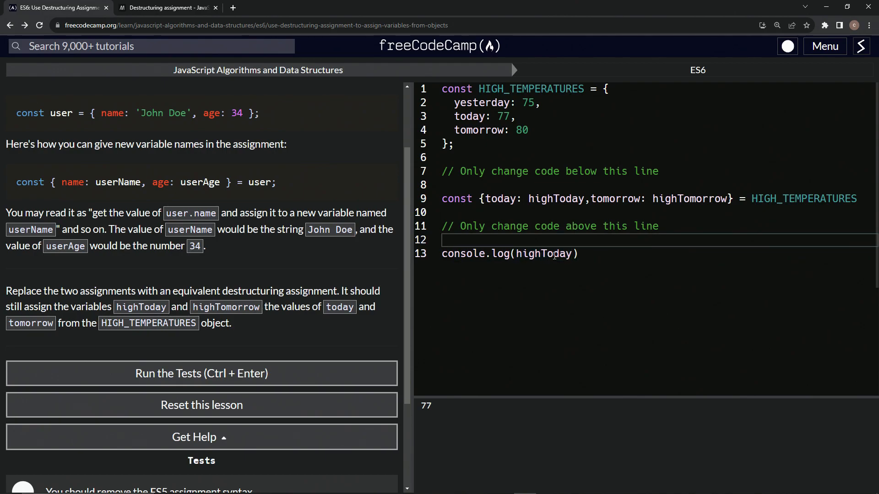
double_click(544, 253)
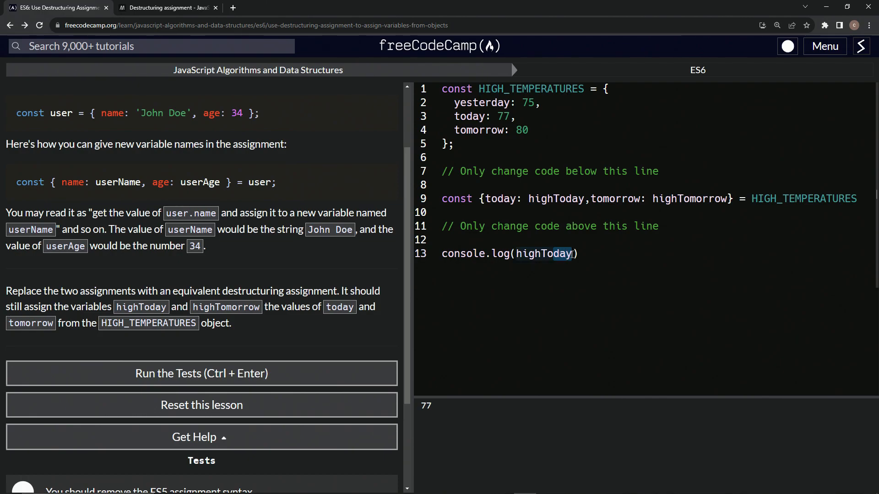
text(highTomorrow)
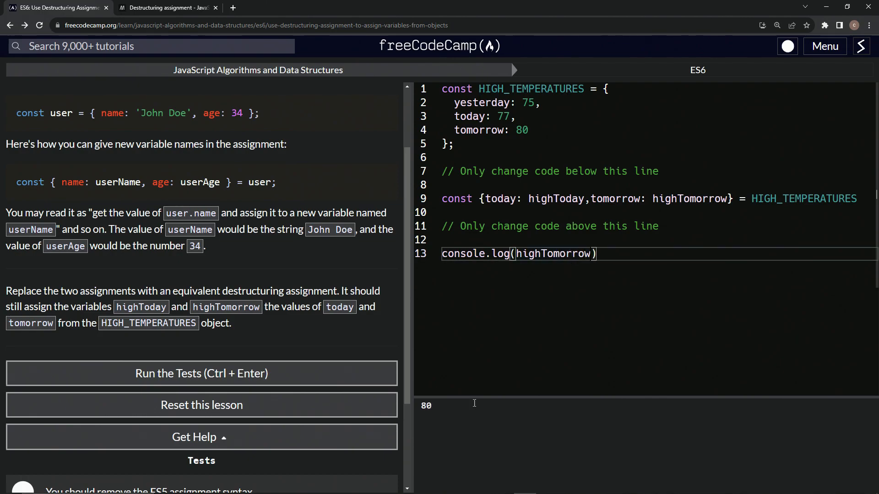
mouse_move(219, 374)
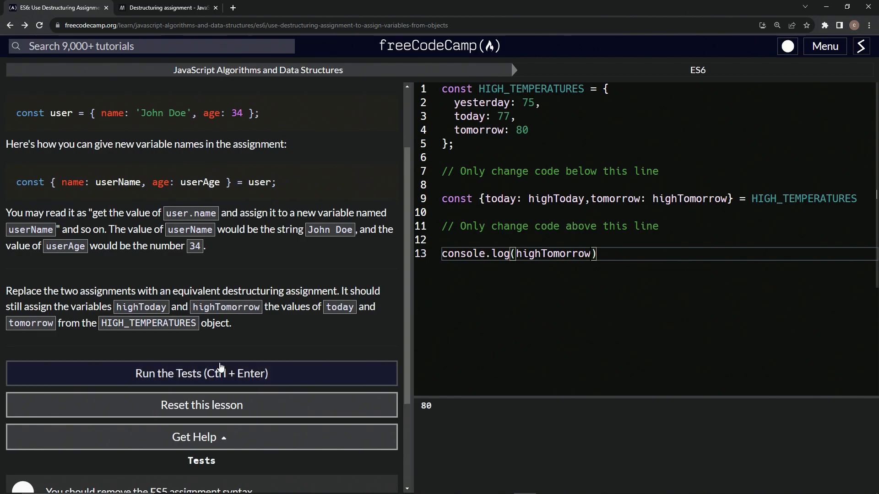
Step: Run the tests, submit the solution and move on to the nested-objects challenge
click(202, 374)
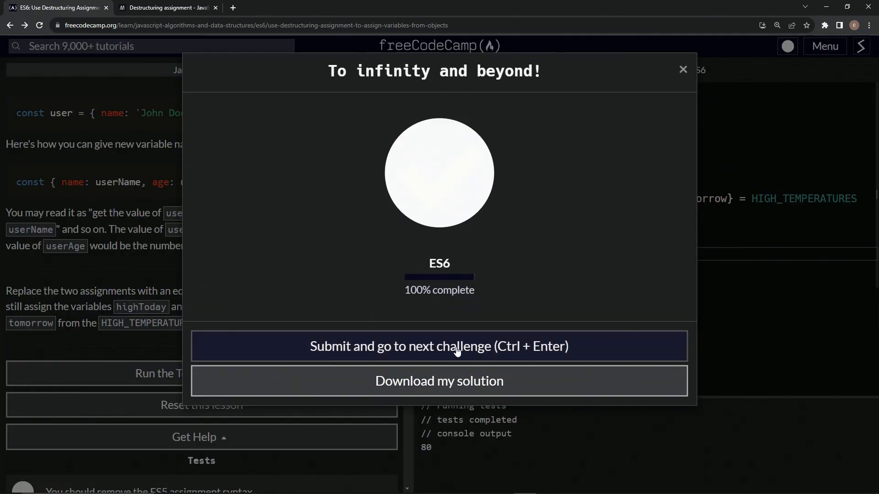
click(440, 346)
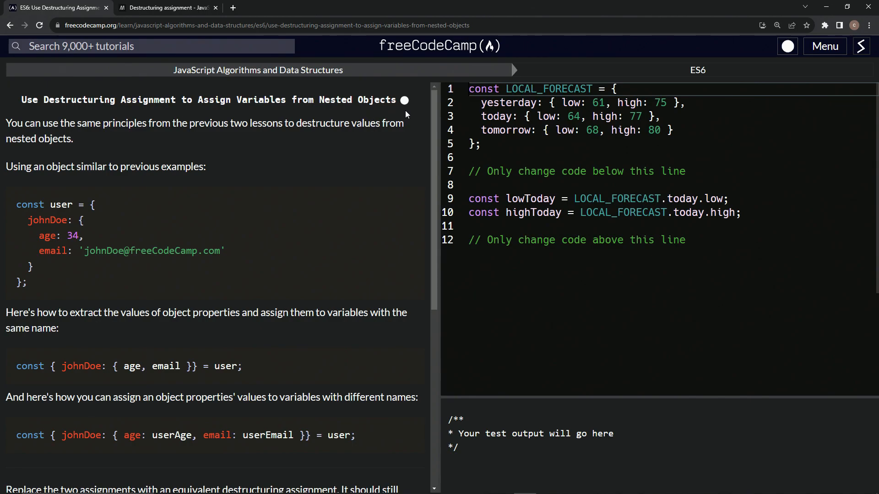
mouse_move(114, 122)
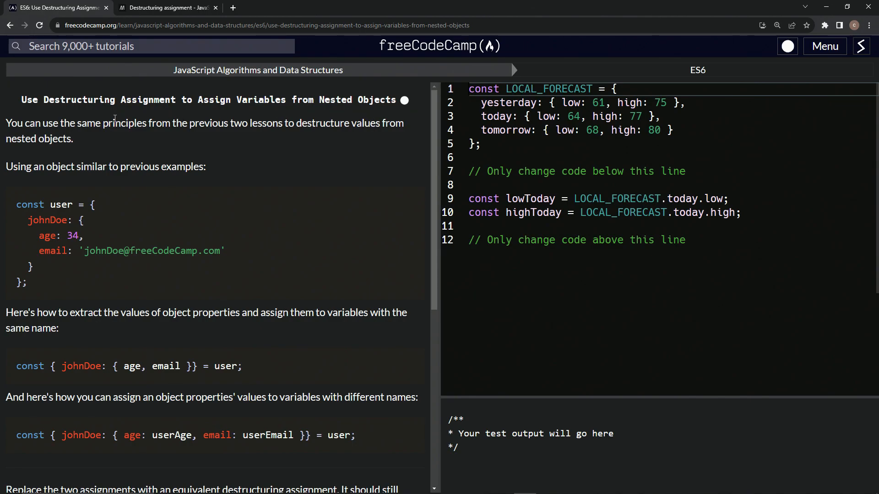
mouse_move(372, 104)
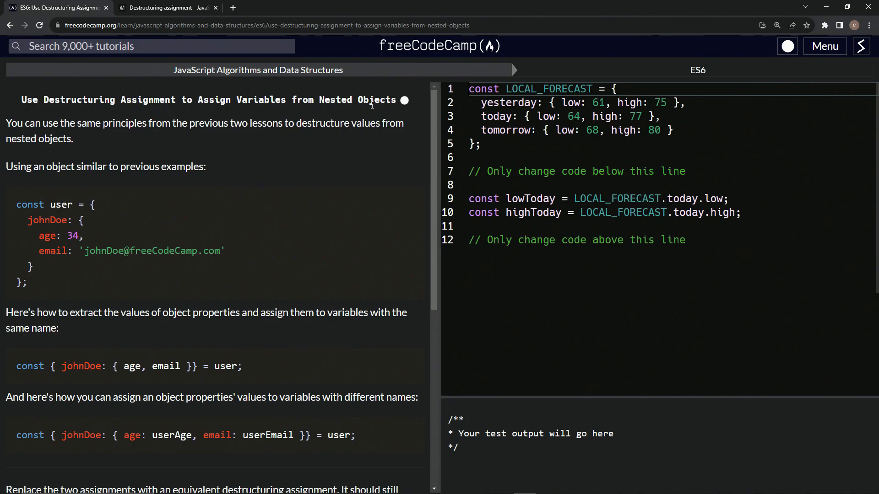